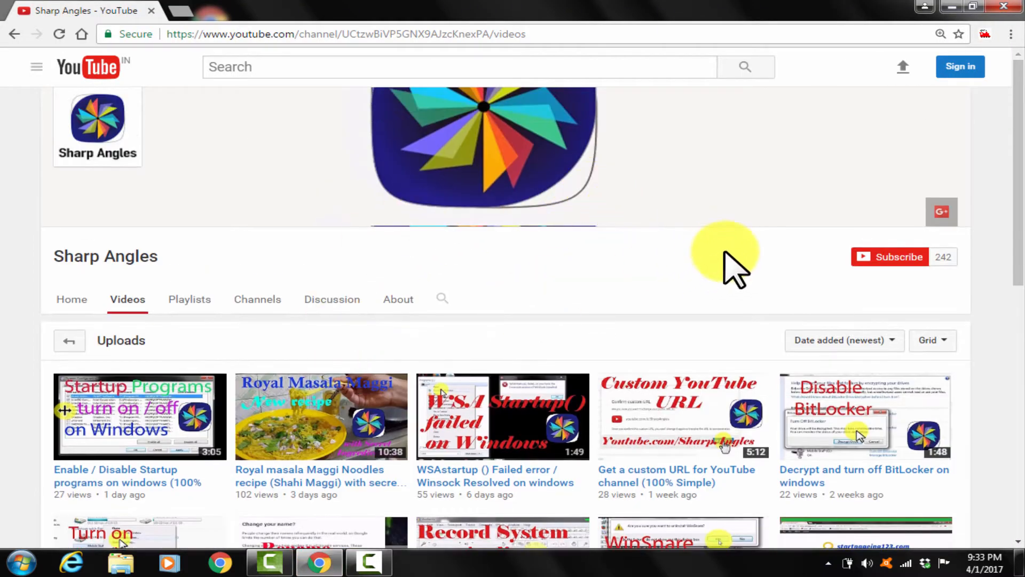
mouse_move(830, 301)
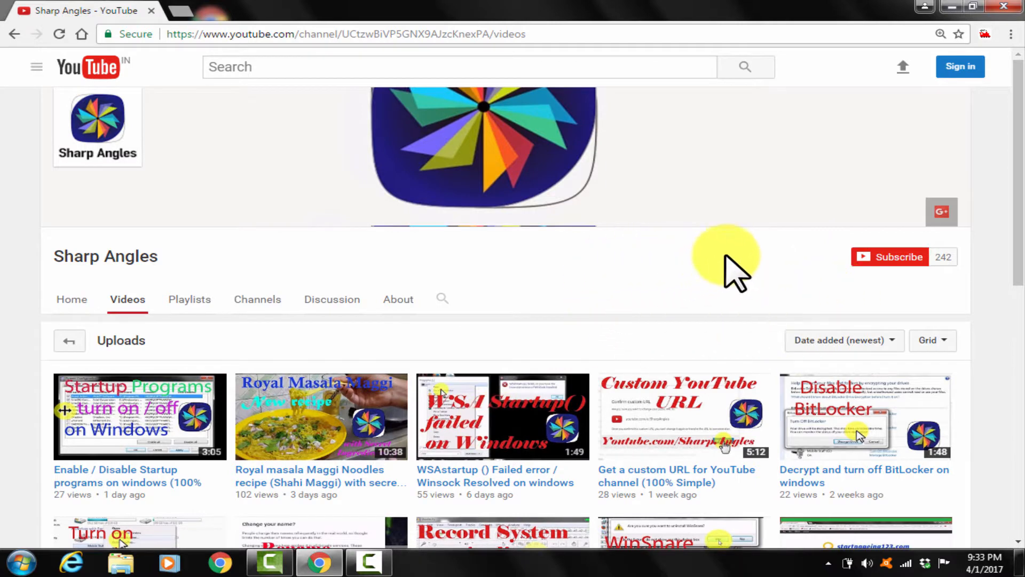
mouse_move(654, 268)
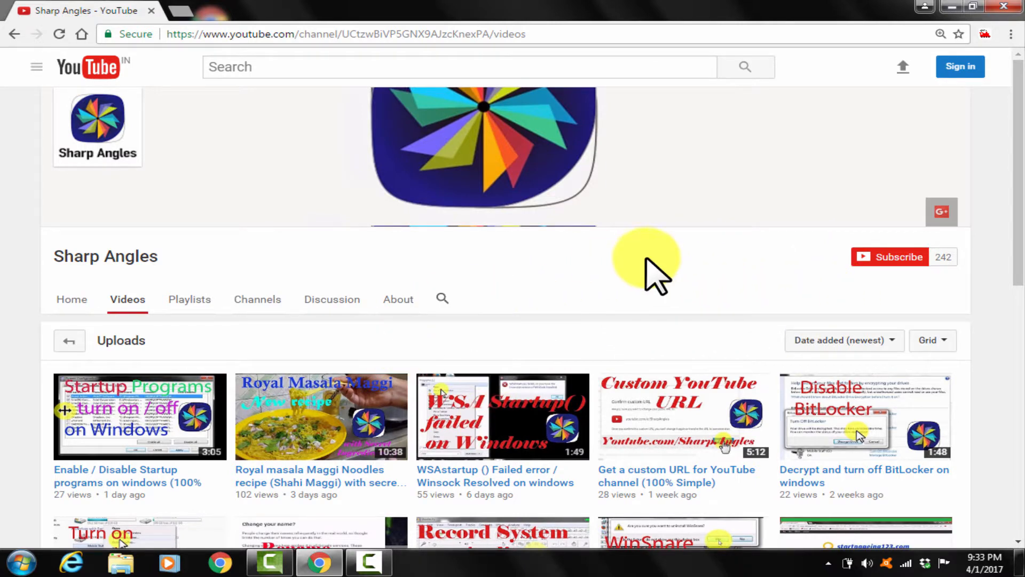
mouse_move(869, 294)
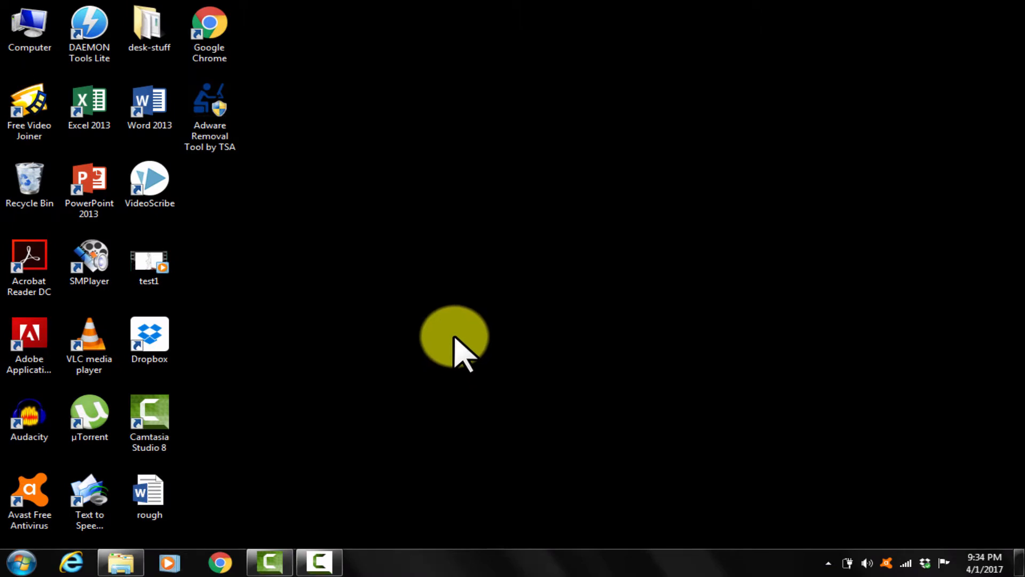
Try running the Wondershare_Filmora_v60112_Setuprar download and dismiss the access error after Avast blocks it
left_click(122, 562)
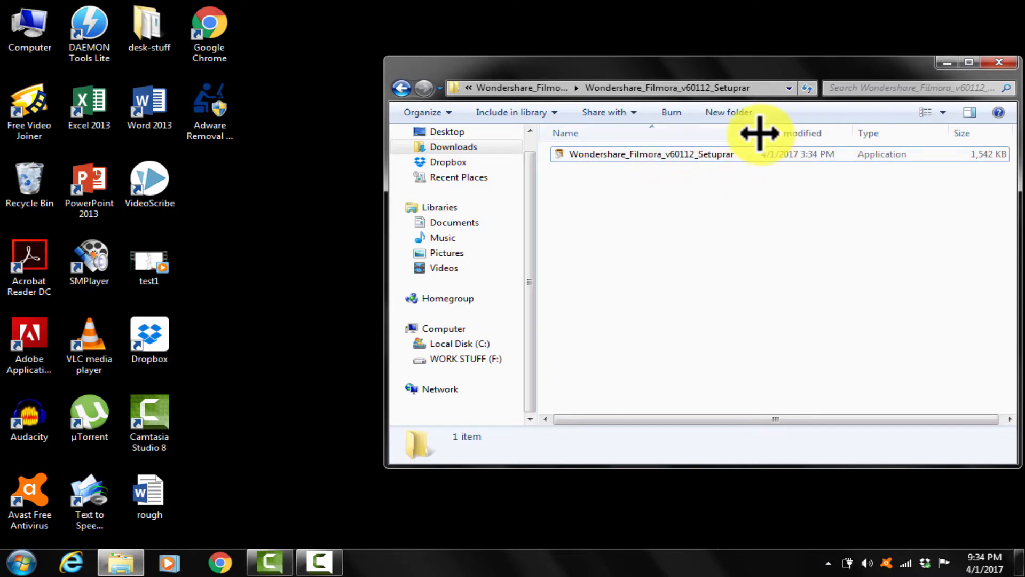
left_click(652, 154)
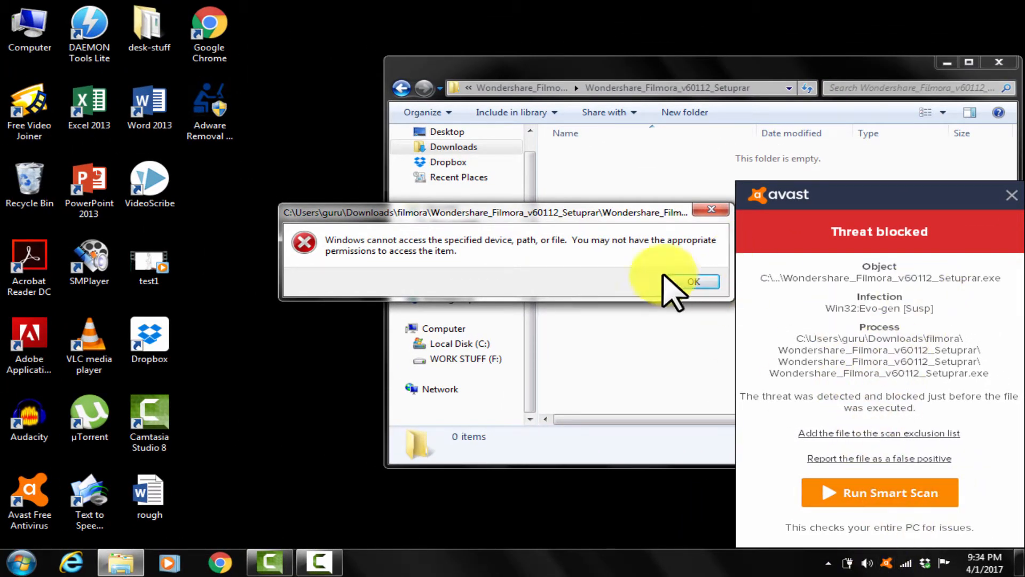
left_click(693, 281)
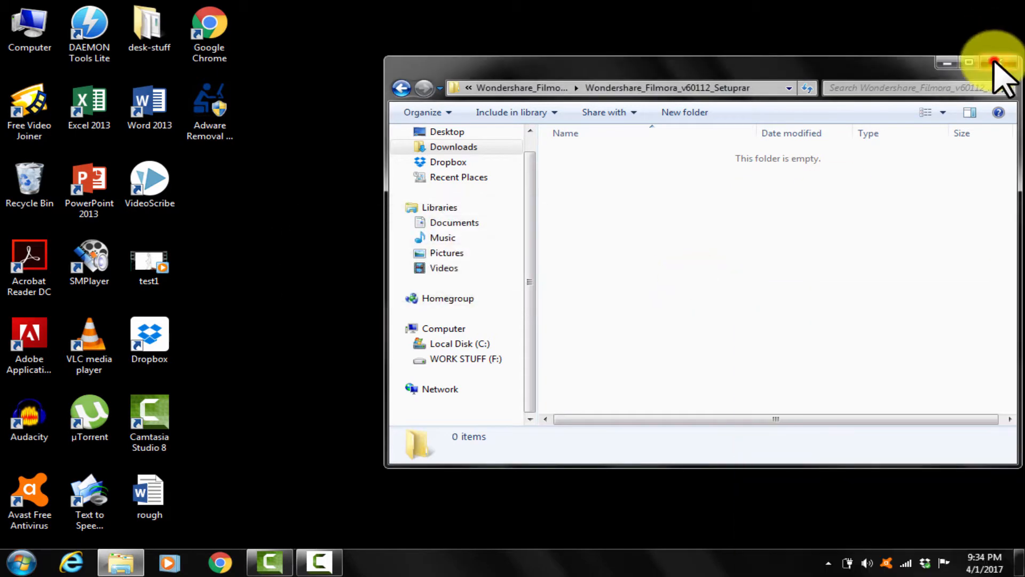
Close the empty folder and disable Avast shields for 10 minutes from the tray icon
left_click(994, 63)
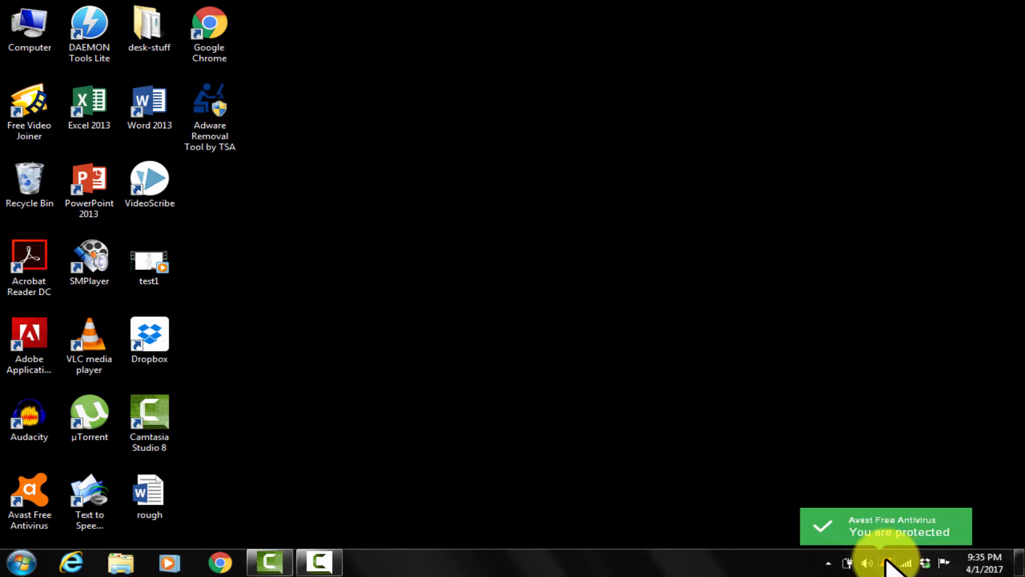
right_click(906, 562)
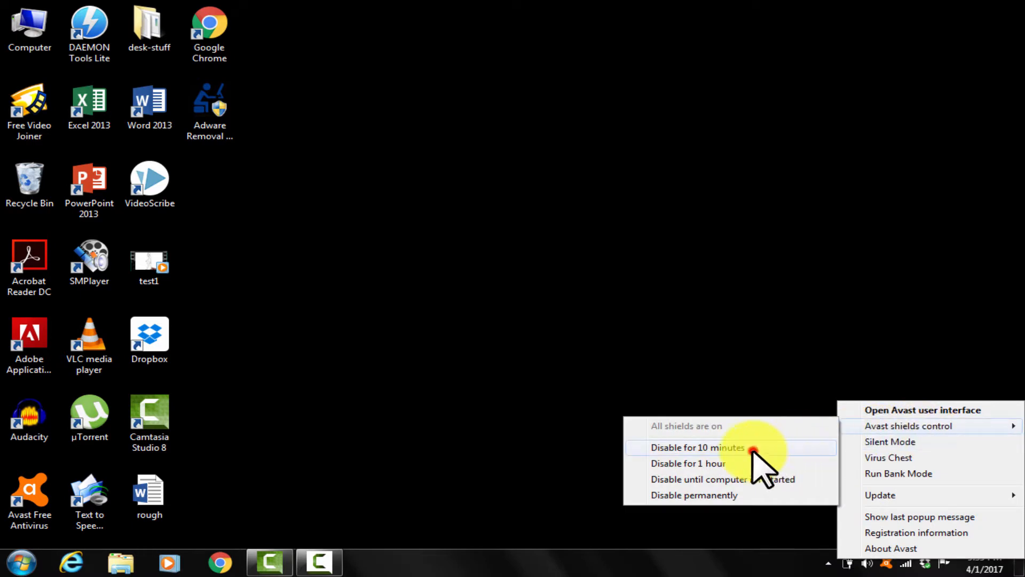
left_click(699, 447)
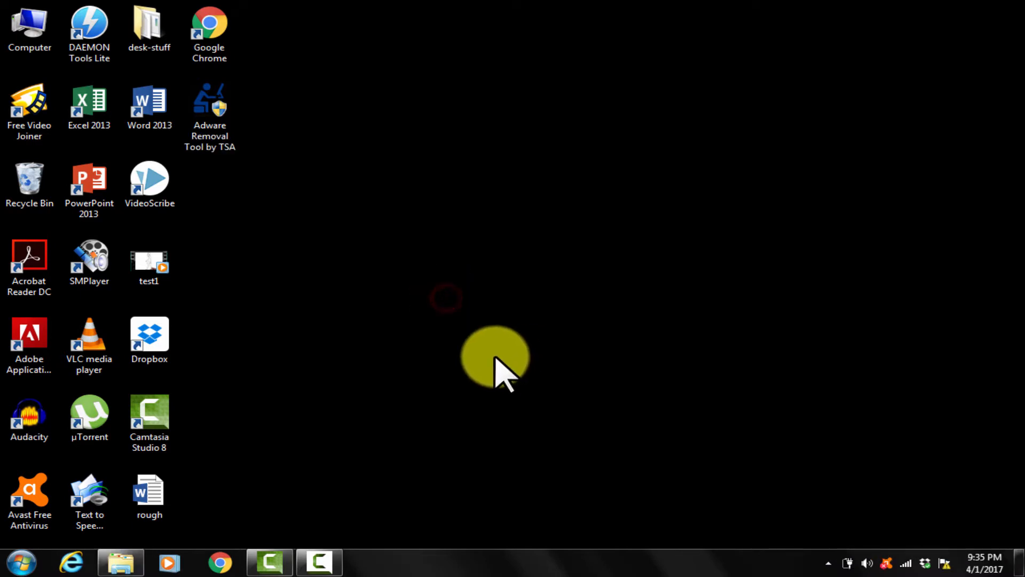
mouse_move(120, 562)
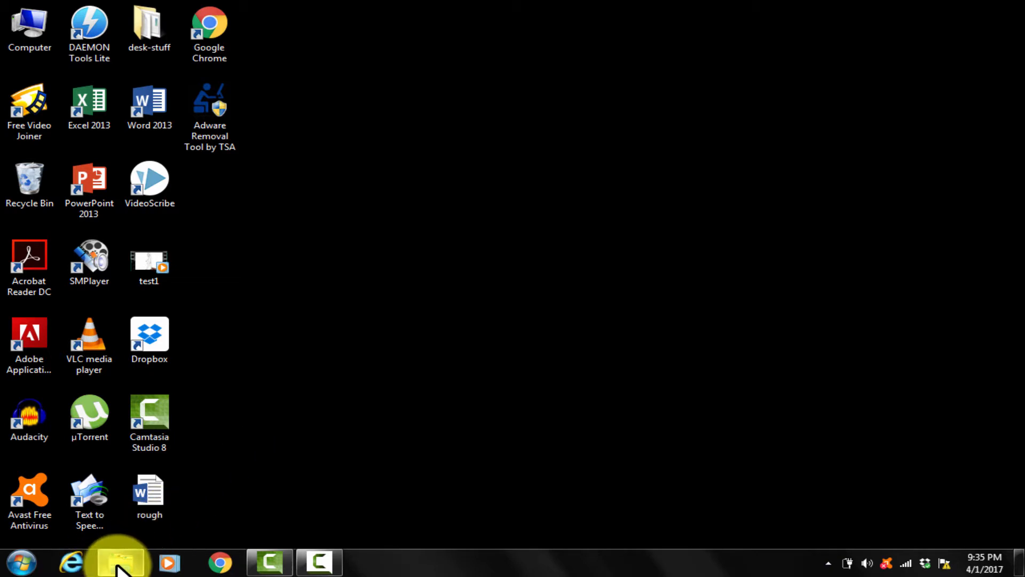
Reopen the Filmora download folder and run Wondershare_Filmora_v60112_Setuprar to start the setup wizard
left_click(118, 562)
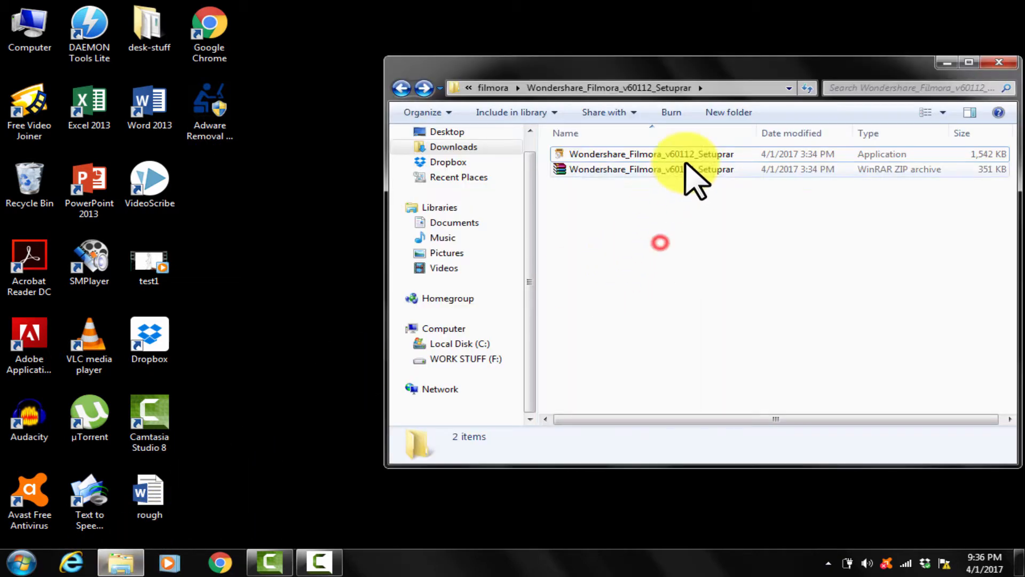
left_click(651, 154)
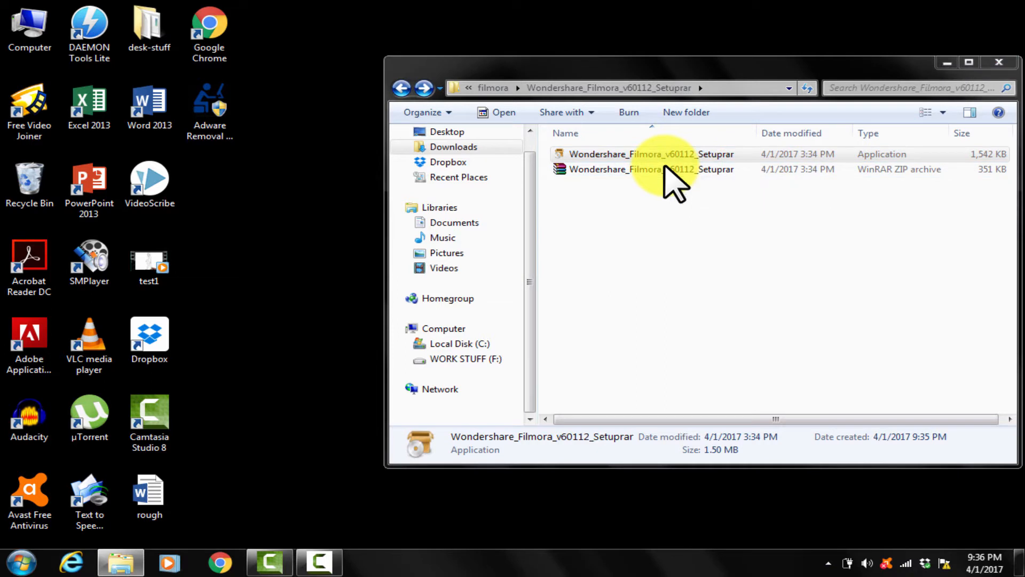
double_click(633, 154)
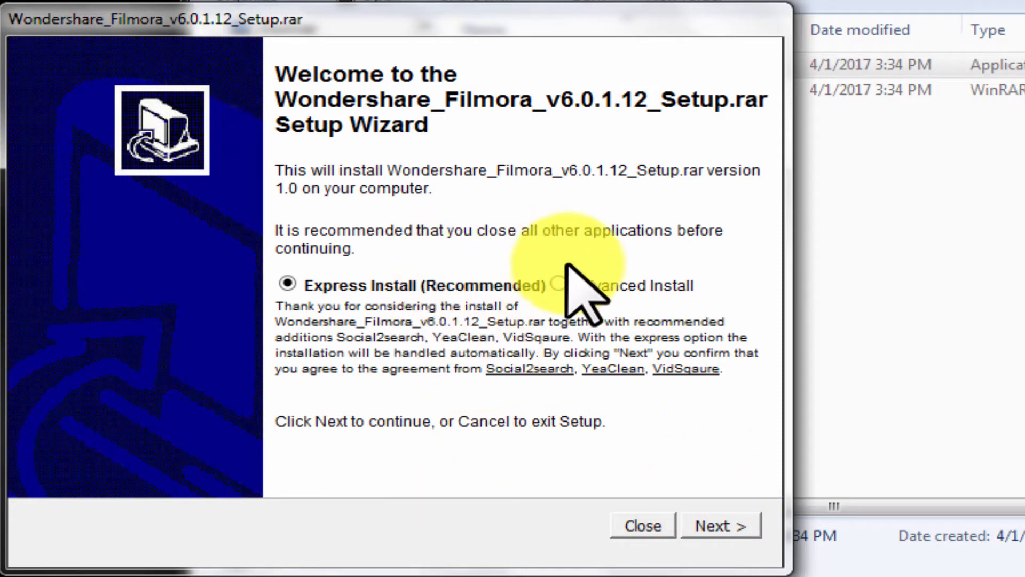
Switch to Advanced Install, uncheck the Social2search offer, then return to Express Install
left_click(557, 285)
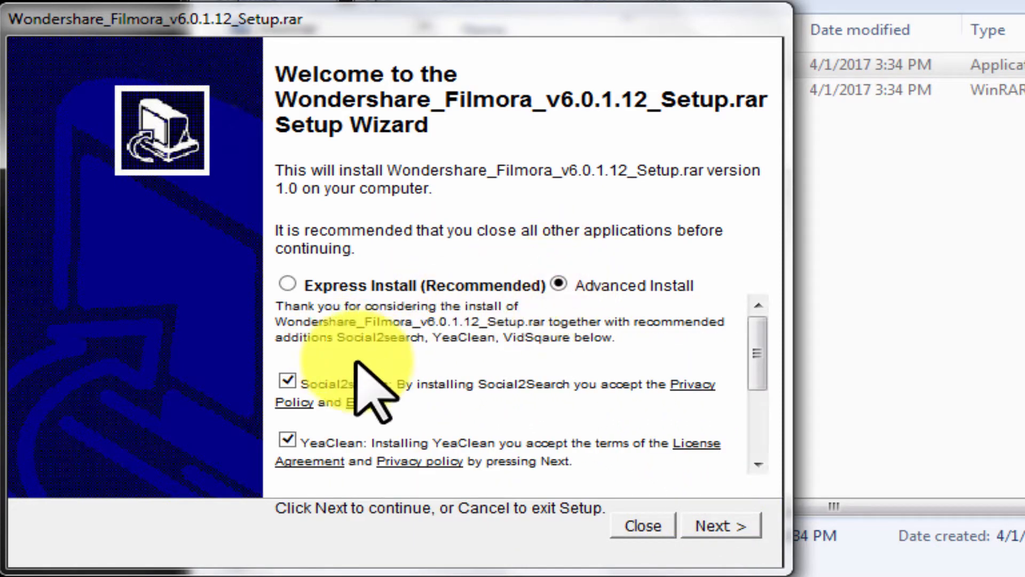
scroll("down", 3)
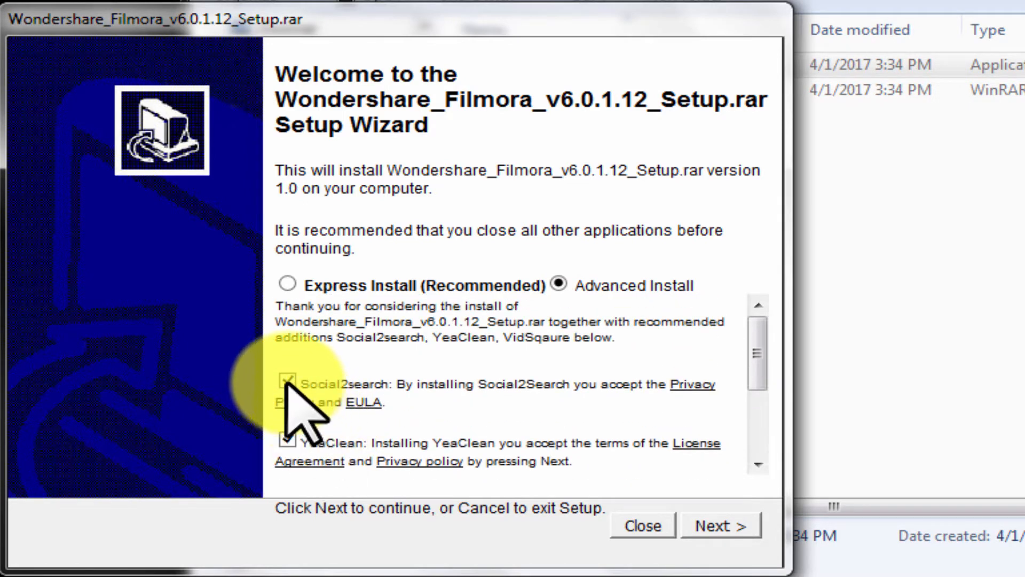
left_click(286, 384)
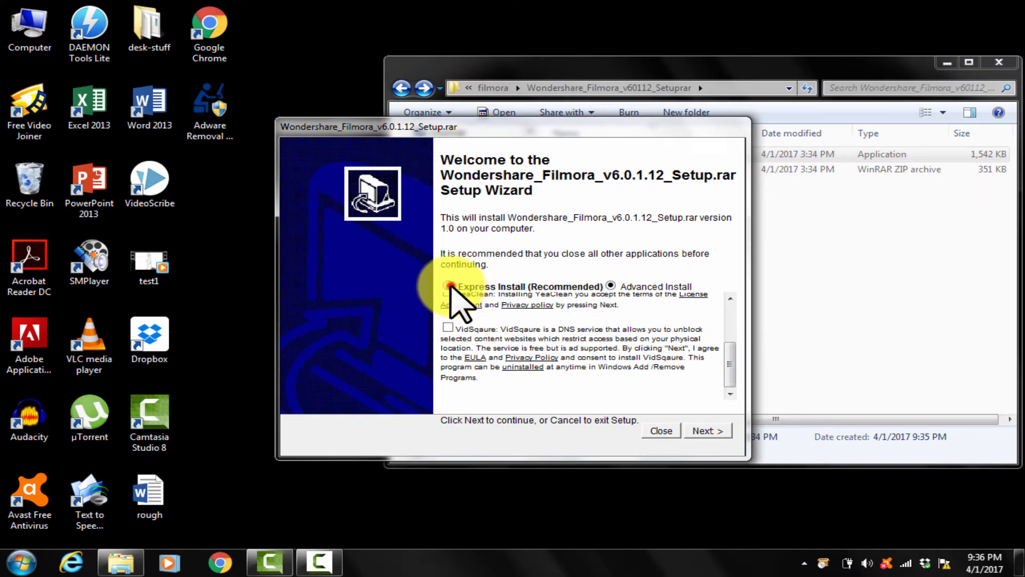
left_click(448, 286)
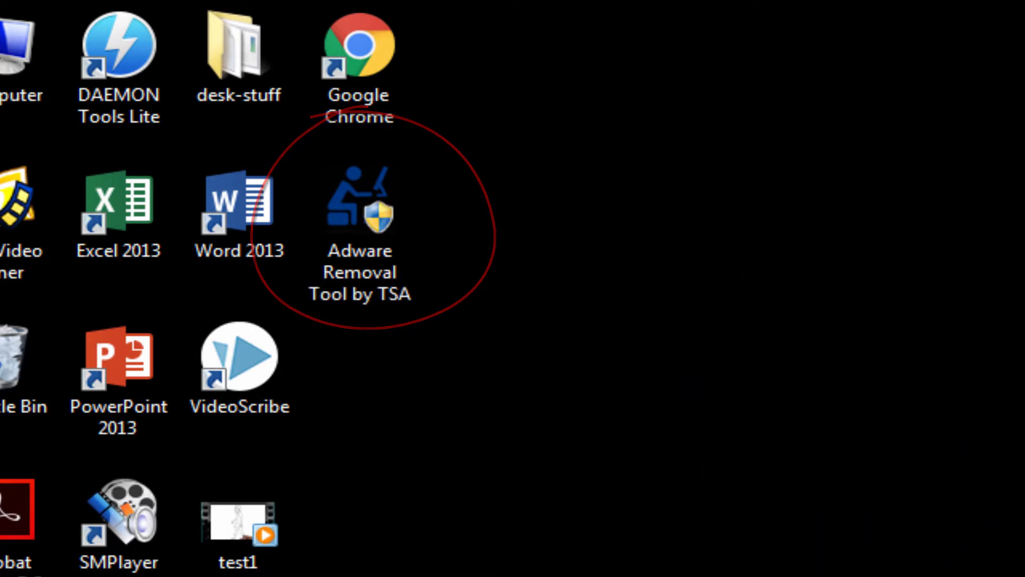
Run Adware Removal Tool by TSA from its desktop shortcut and view the 14-object scan result
right_click(438, 281)
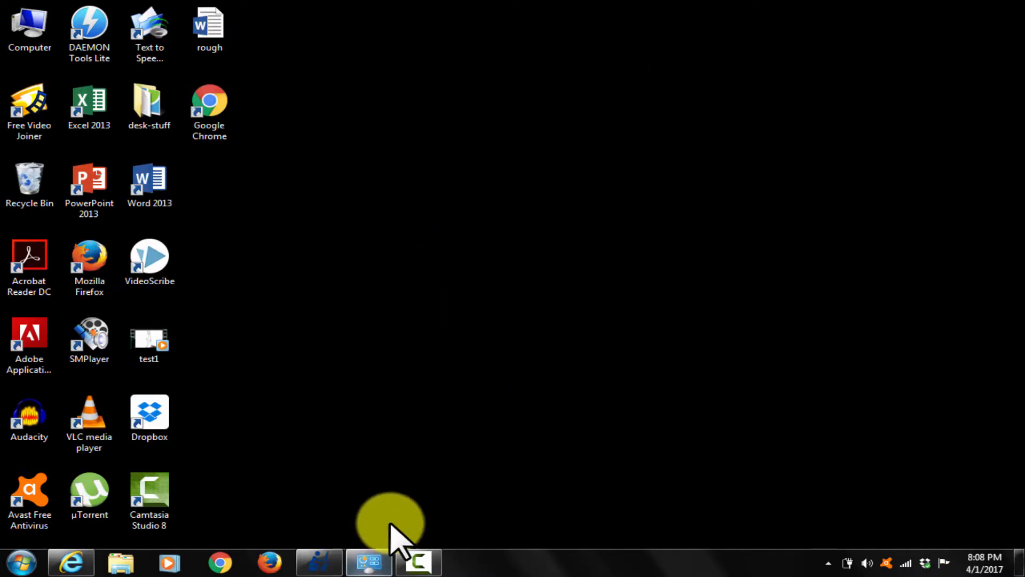
left_click(319, 561)
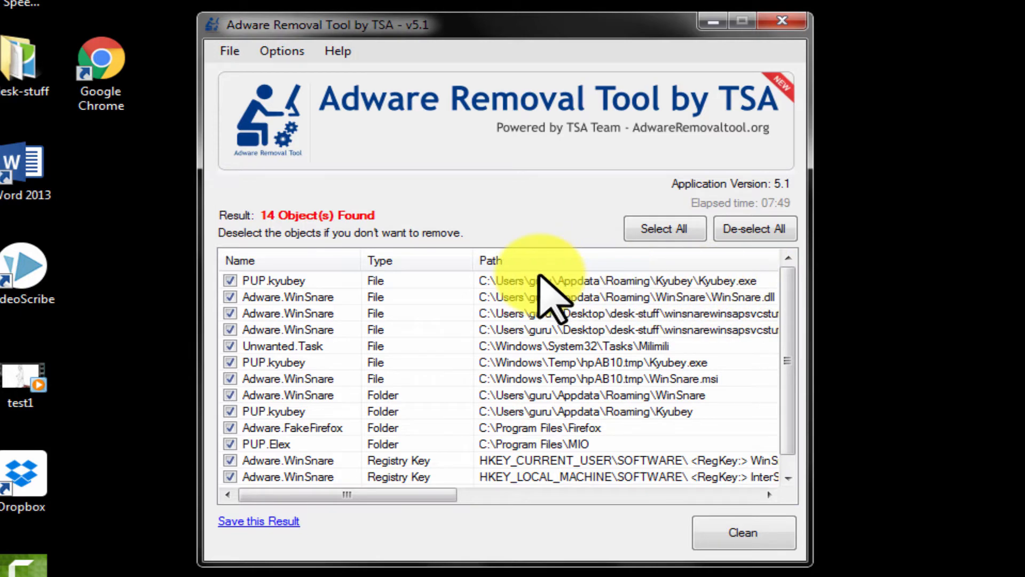
mouse_move(585, 311)
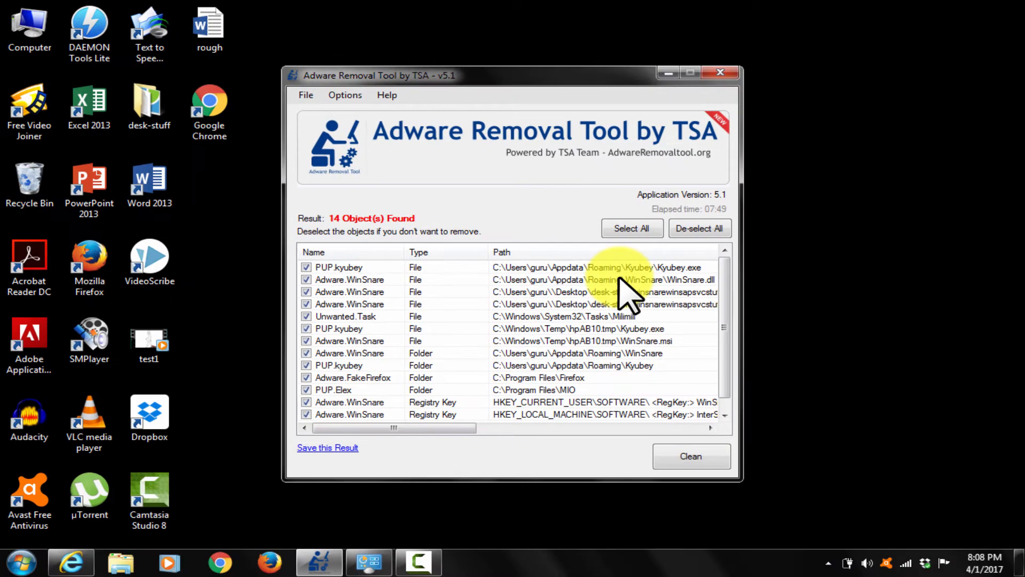
Open Windows Explorer to Local Disk (C:) beside the 14-object result list
left_click(120, 561)
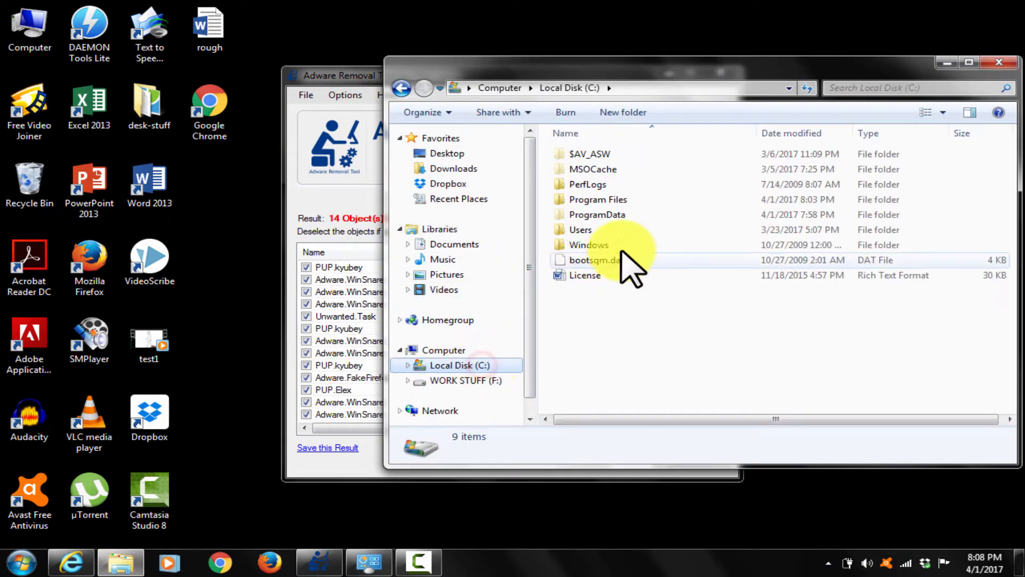
Open the Users folder on drive C, then focus the scan results window
left_click(580, 229)
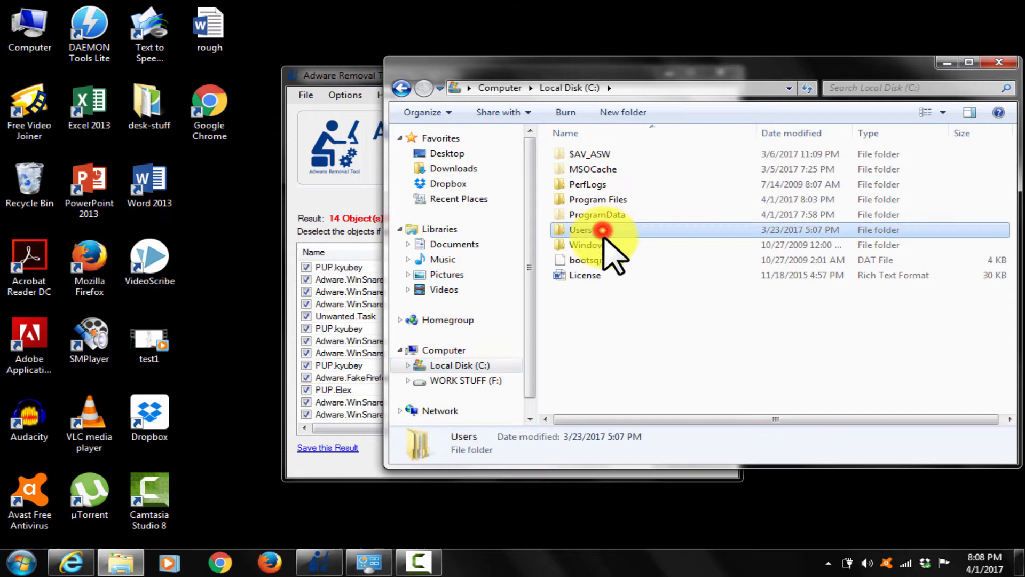
double_click(580, 230)
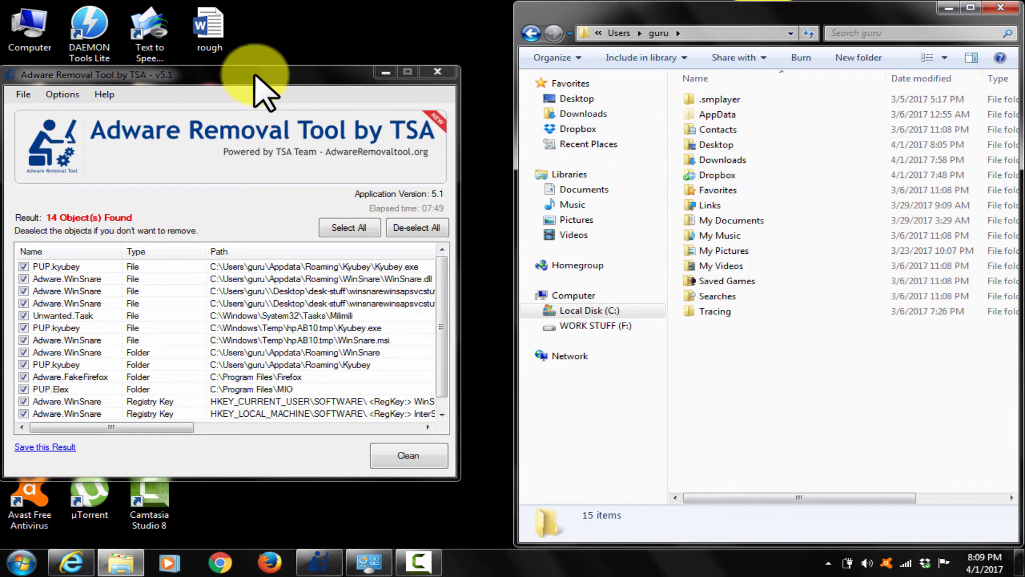
left_click(717, 114)
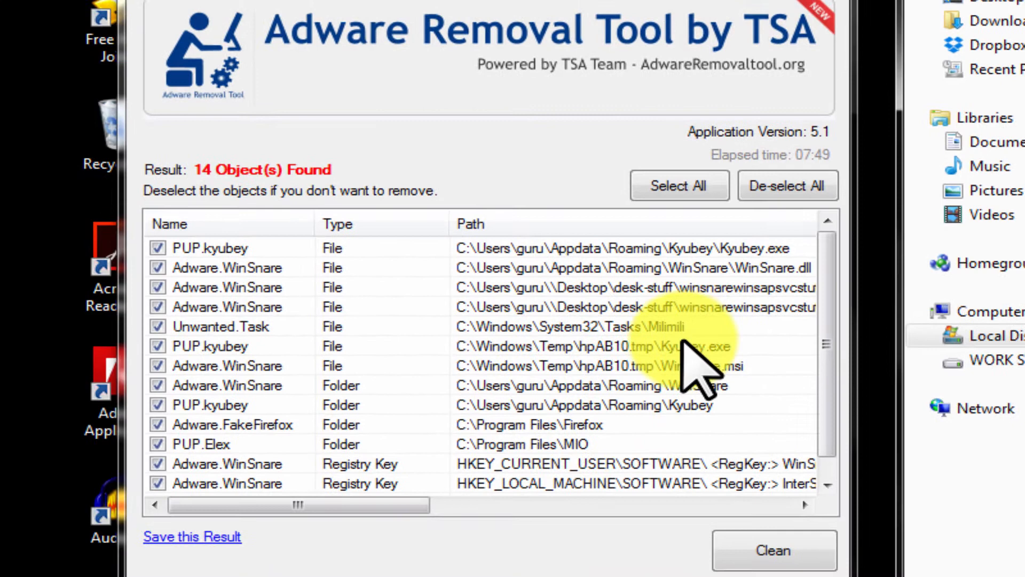
mouse_move(618, 274)
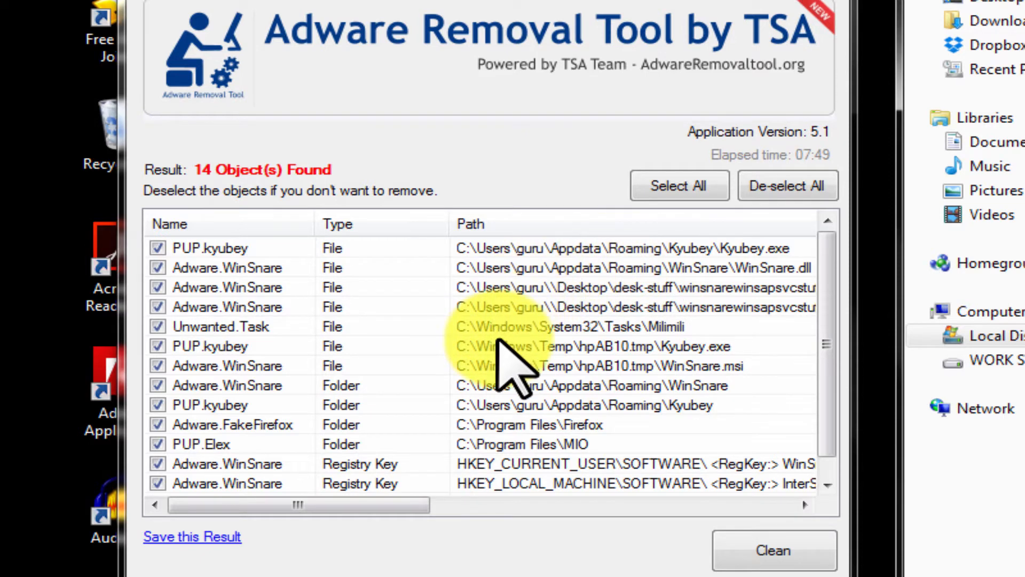
mouse_move(661, 399)
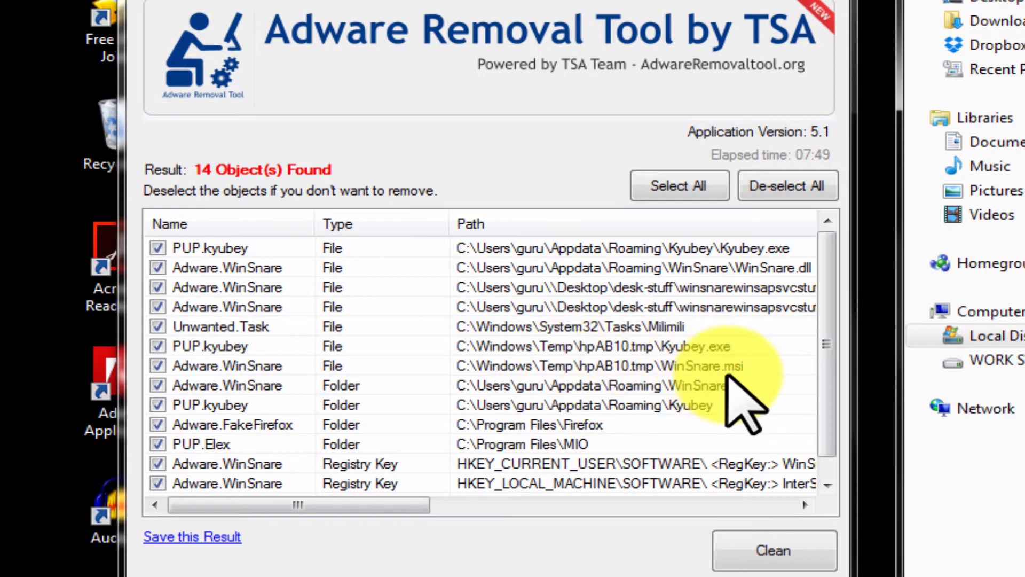
mouse_move(687, 432)
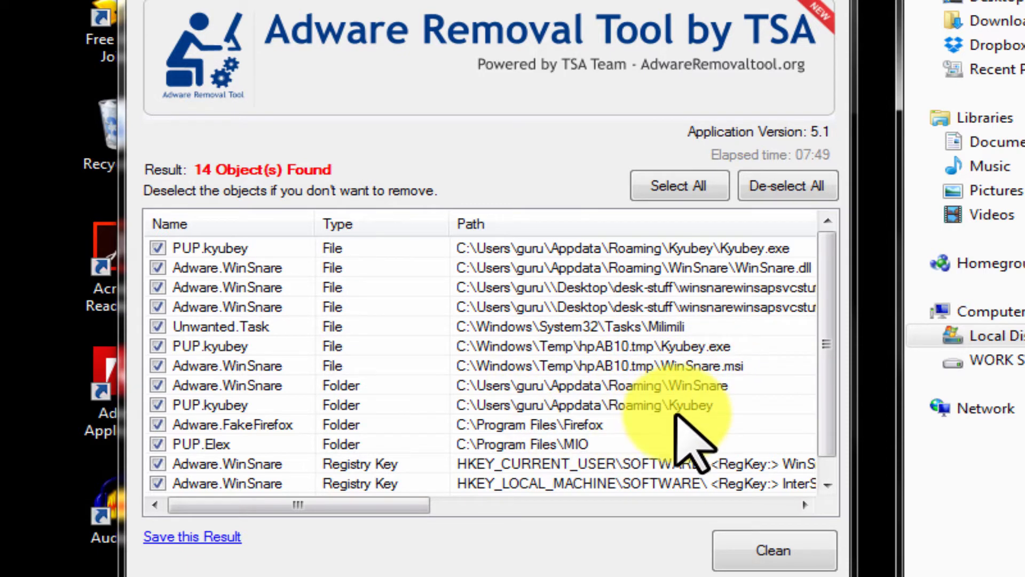
Scroll the detected-objects list down to the PUP.Startpageing12 registry key
scroll("down", 3)
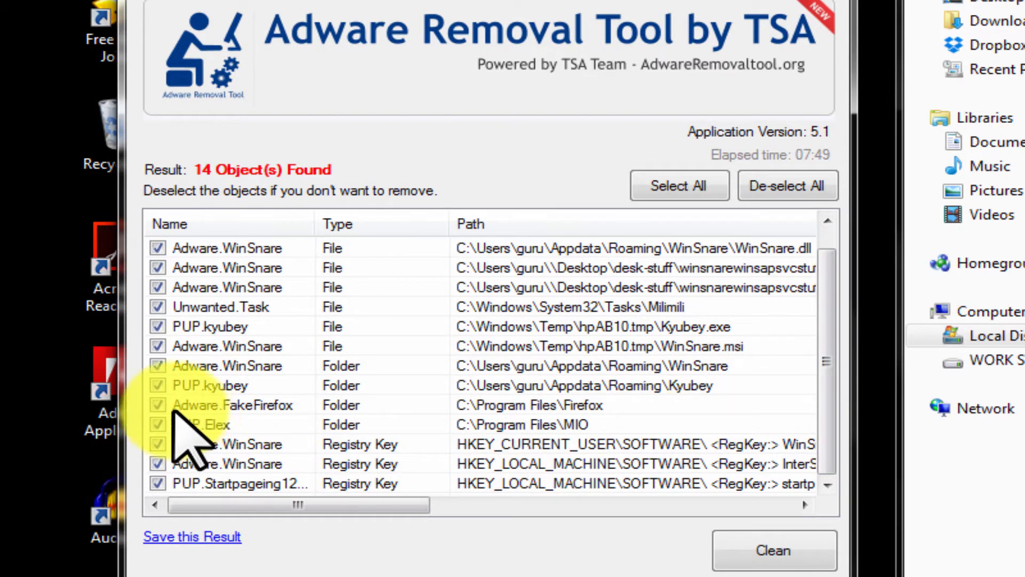
mouse_move(568, 444)
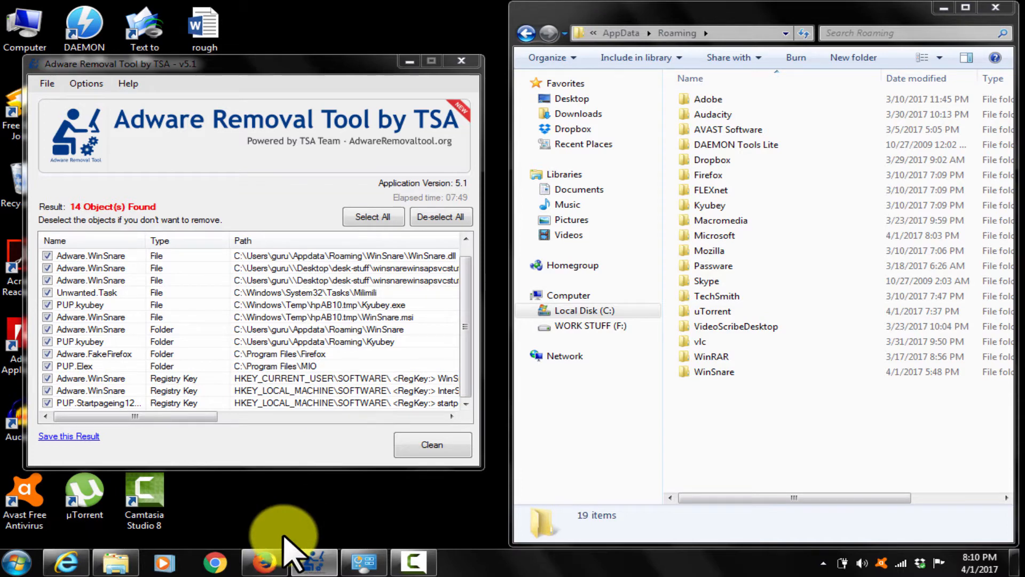
Show the Roaming app-data folder listing the Kyubey and WinSnare folders
left_click(263, 561)
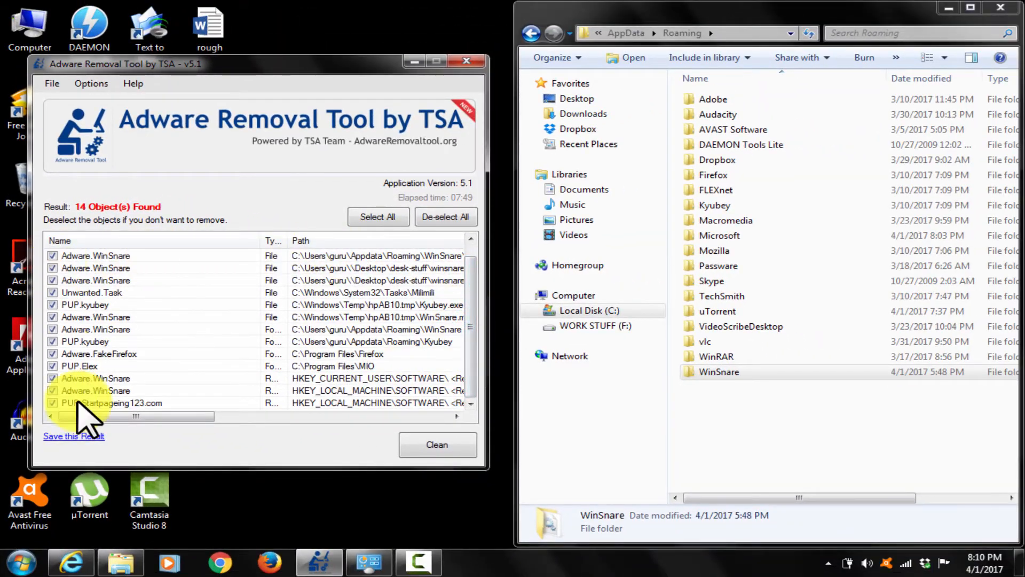
Clean the detected adware, accepting the close-browsers warning until the reboot-required notice appears
left_click(436, 444)
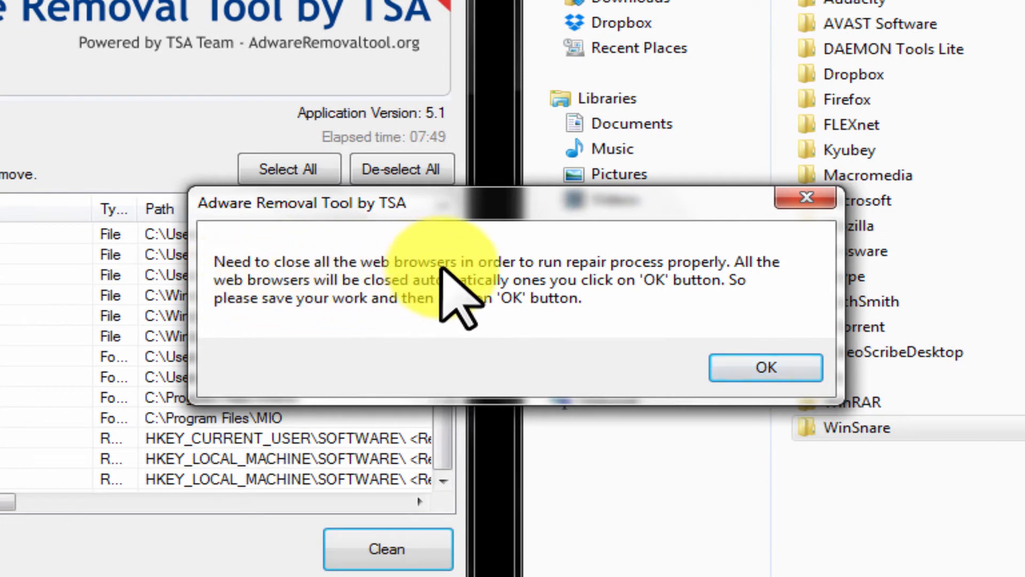
mouse_move(644, 314)
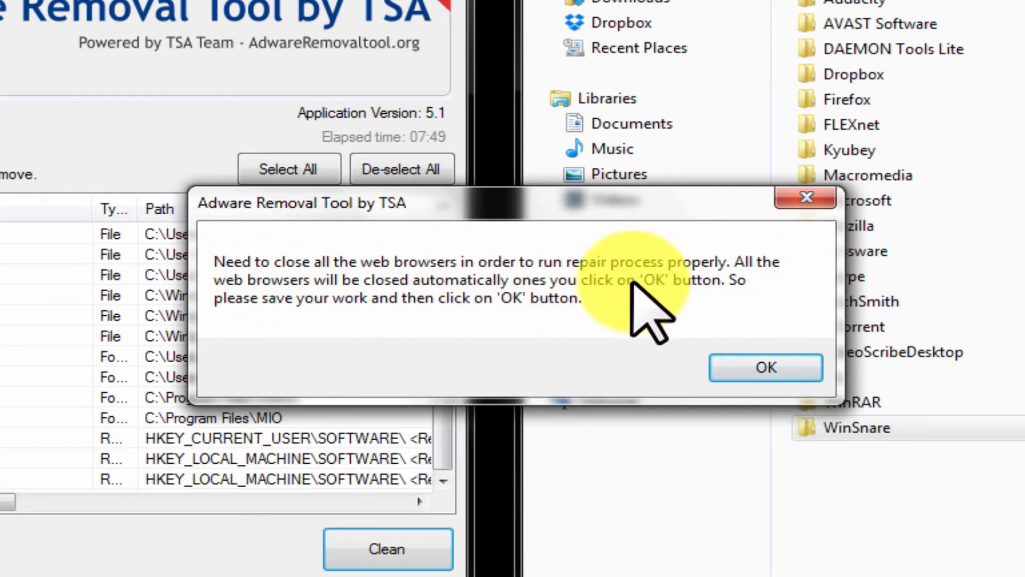
mouse_move(582, 353)
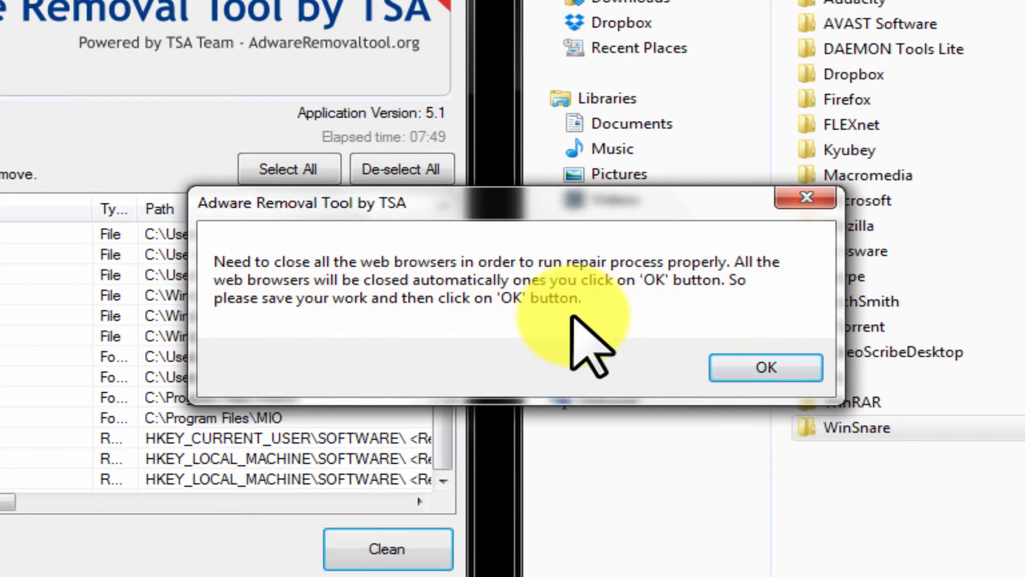
left_click(766, 367)
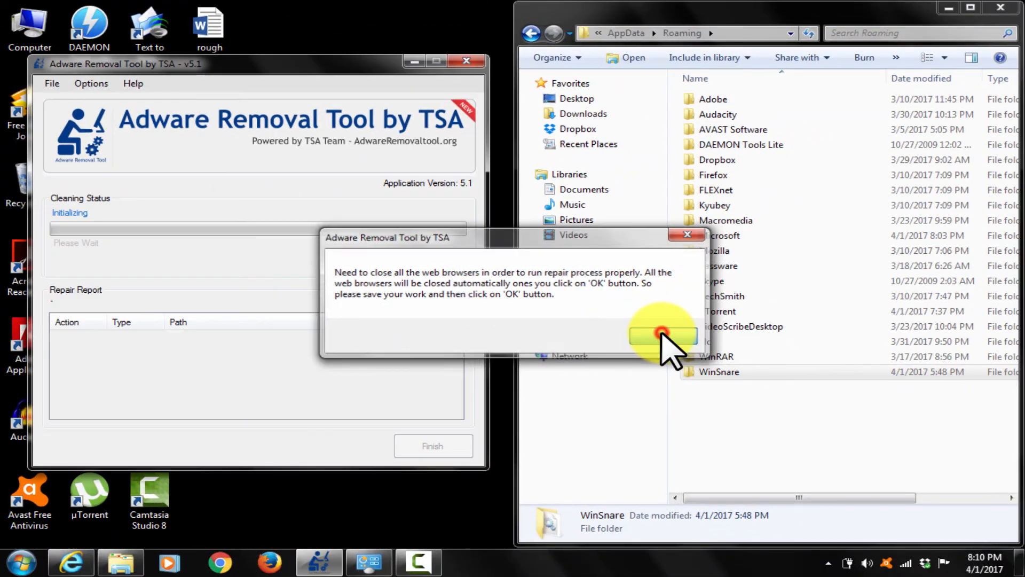
left_click(660, 335)
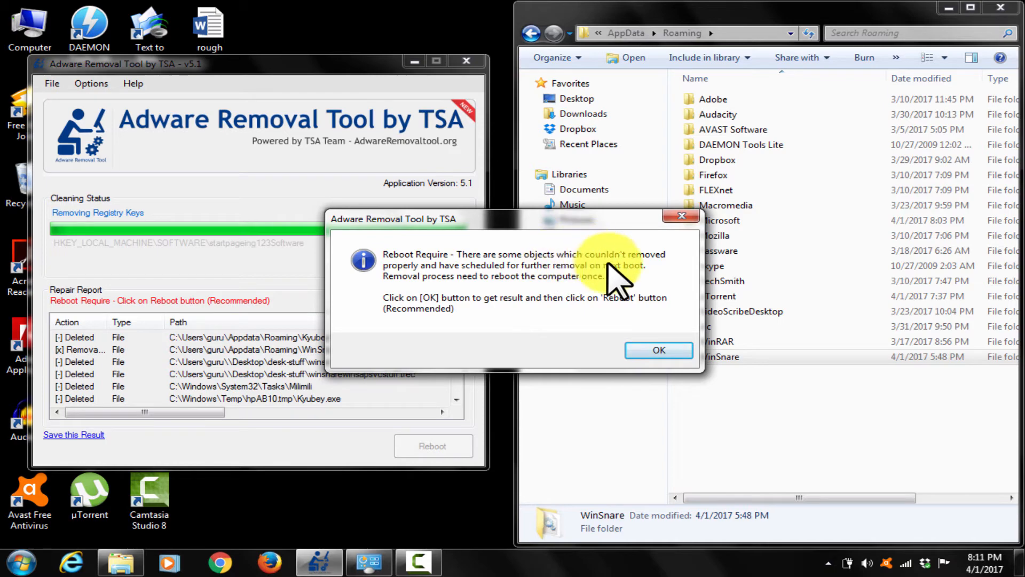
mouse_move(487, 281)
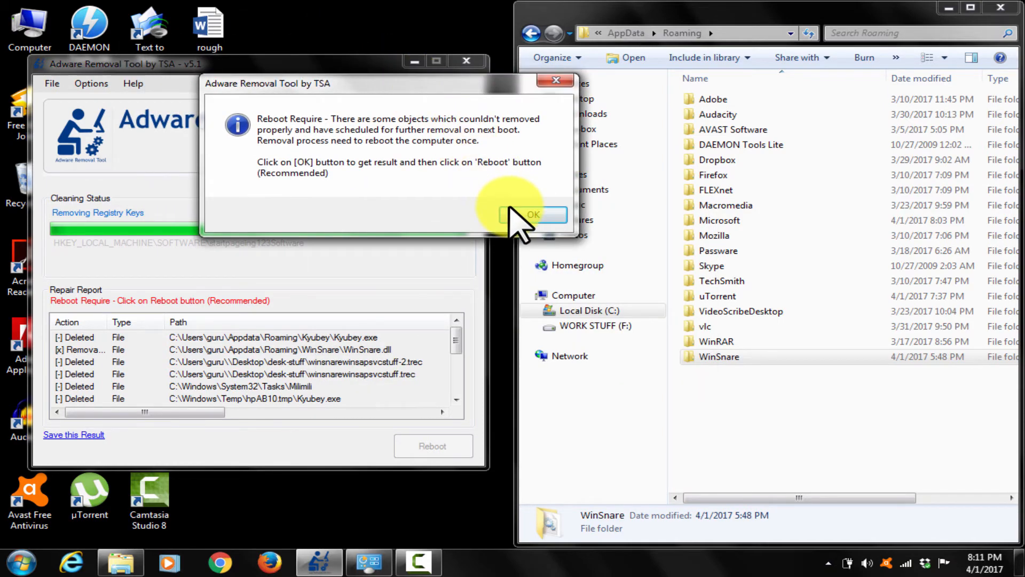
Acknowledge the Reboot Required dialog with OK
left_click(532, 214)
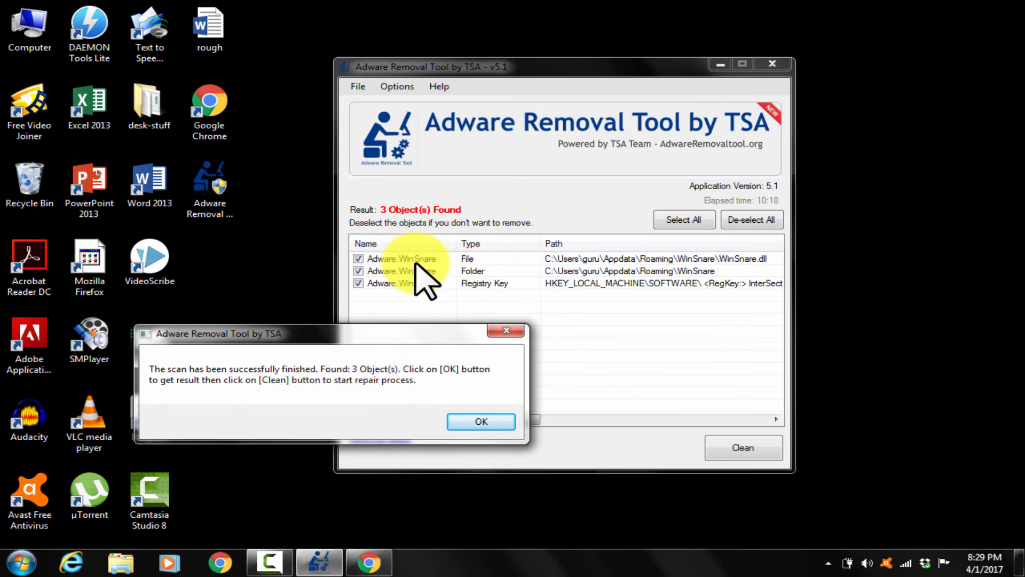
mouse_move(448, 310)
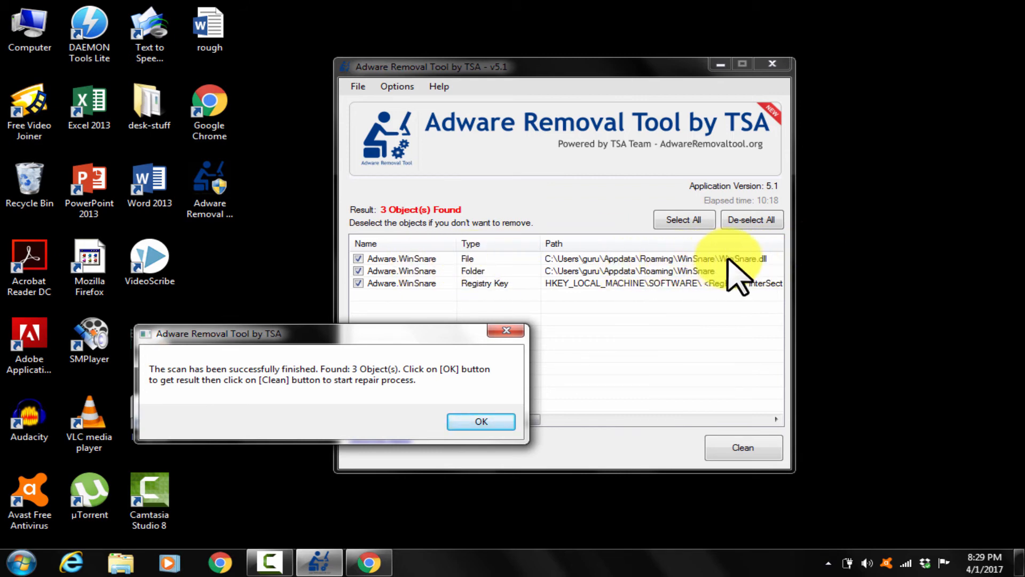
mouse_move(673, 291)
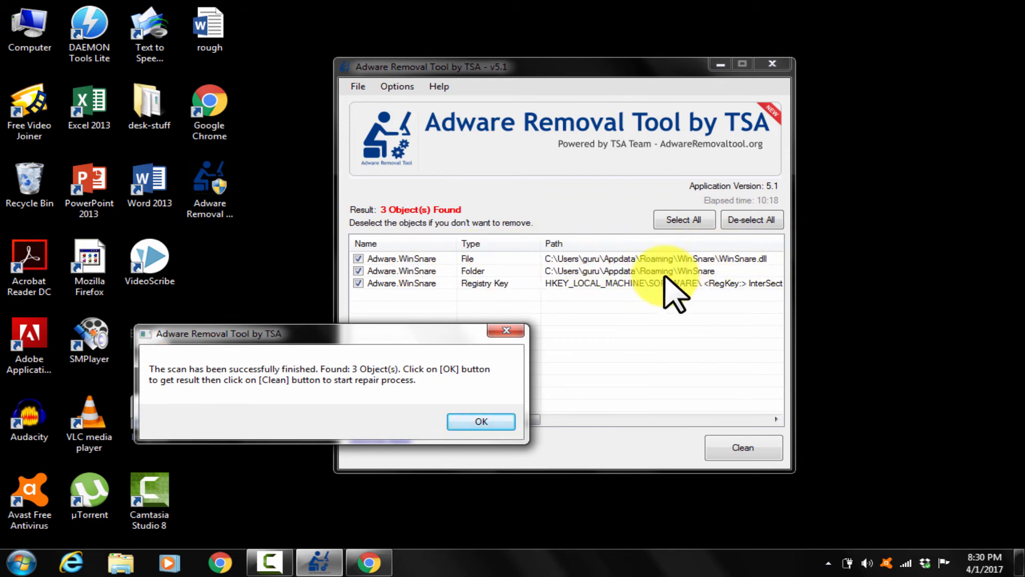
mouse_move(478, 294)
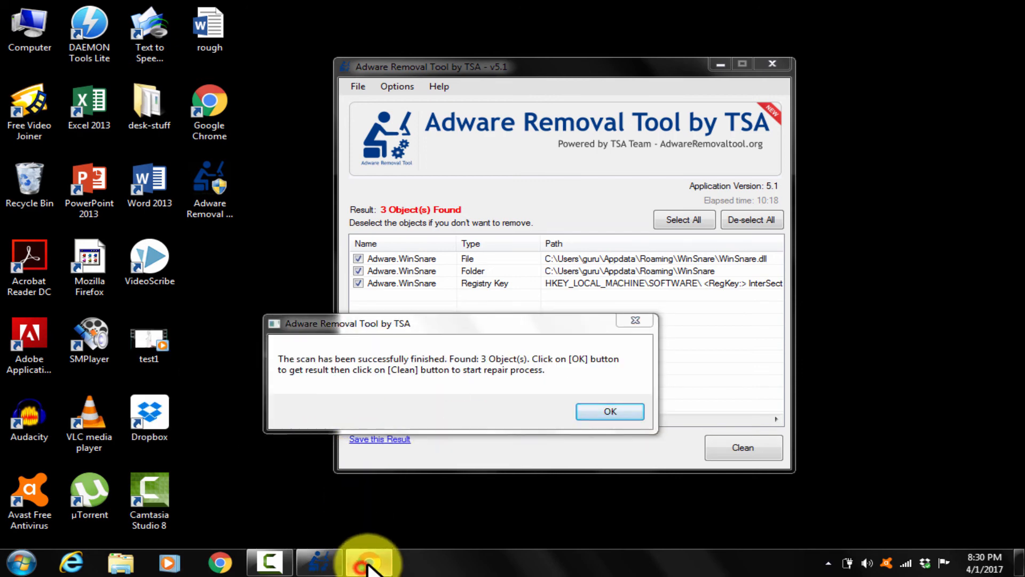
Bring up Chrome and scroll the Sharp Angles channel's Videos page to the WinSnare removal video
left_click(369, 562)
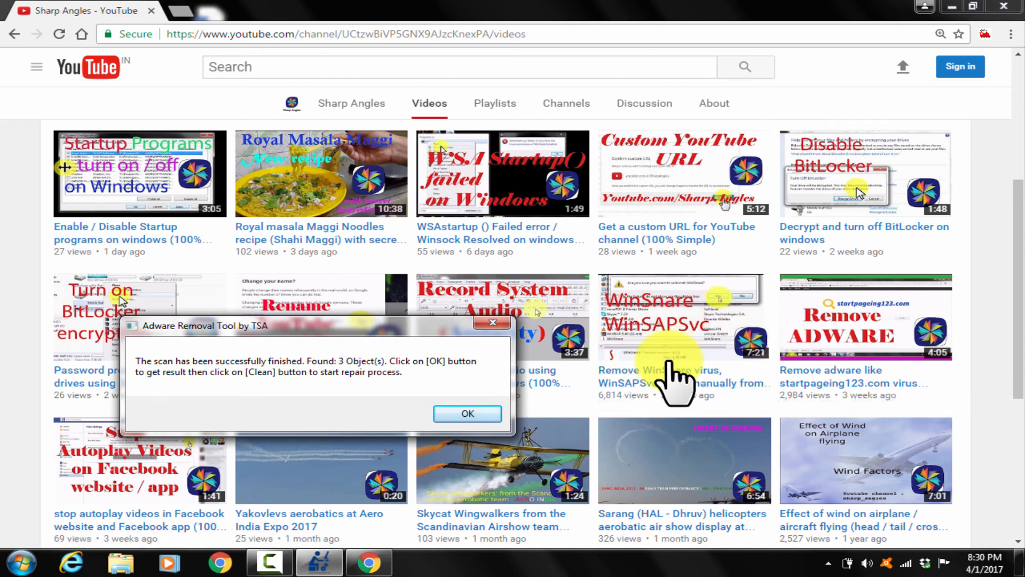
mouse_move(669, 379)
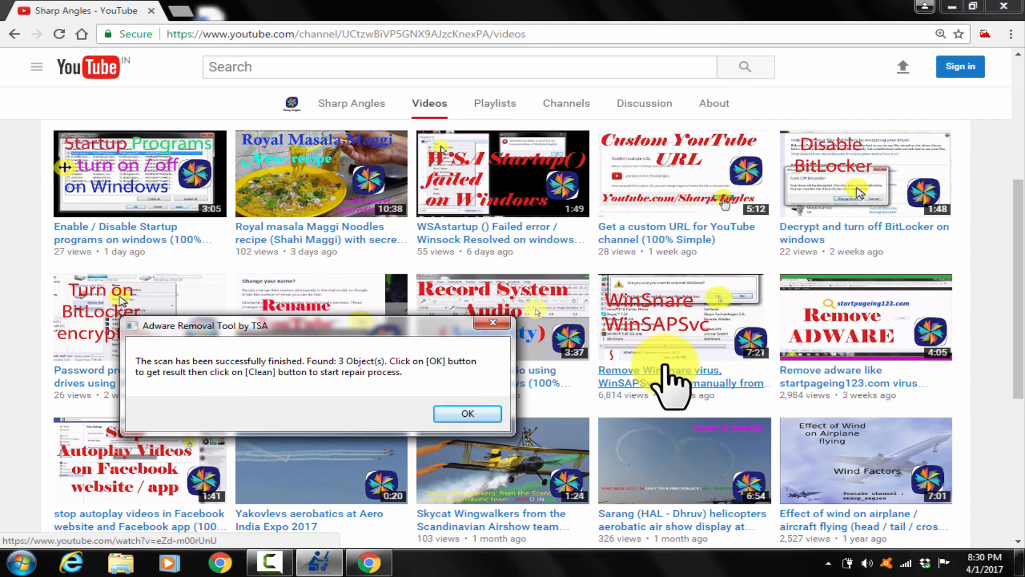
mouse_move(667, 376)
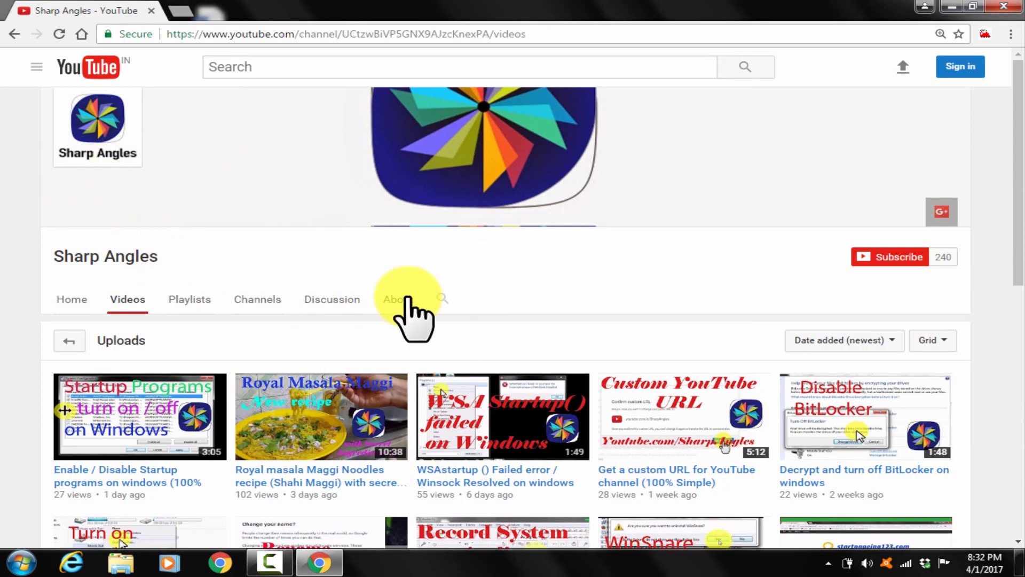
scroll("down", 3)
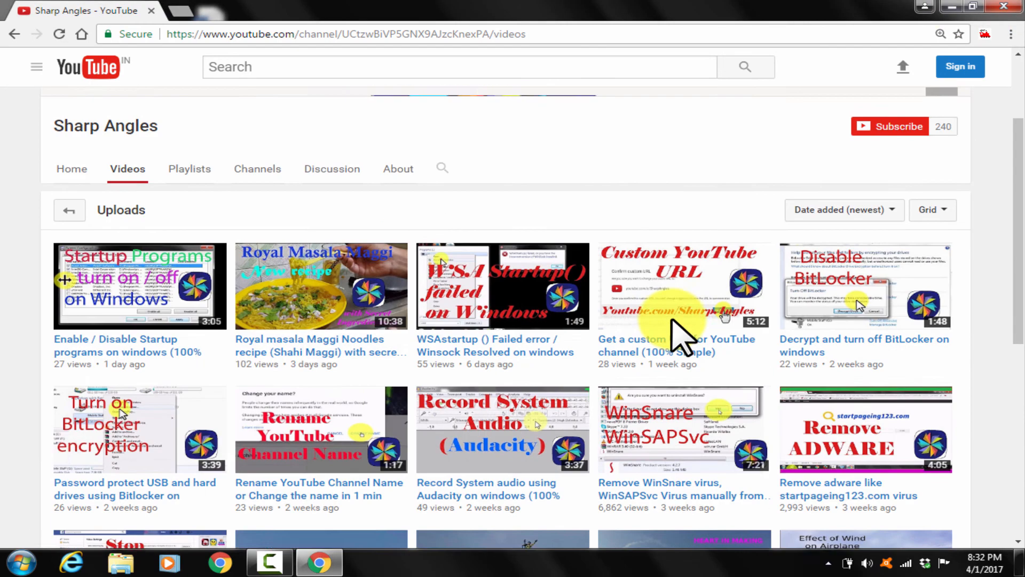
scroll("down", 3)
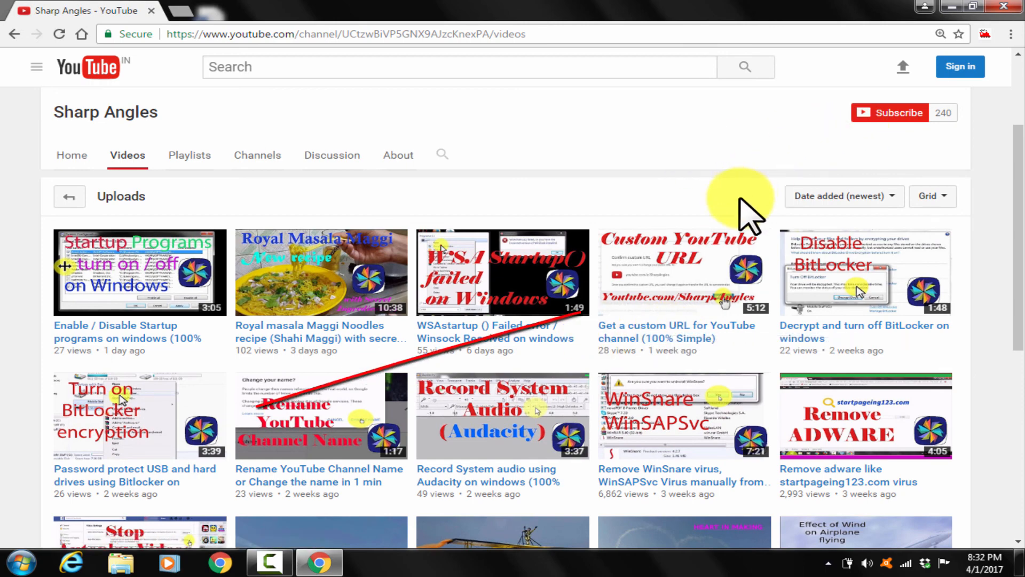